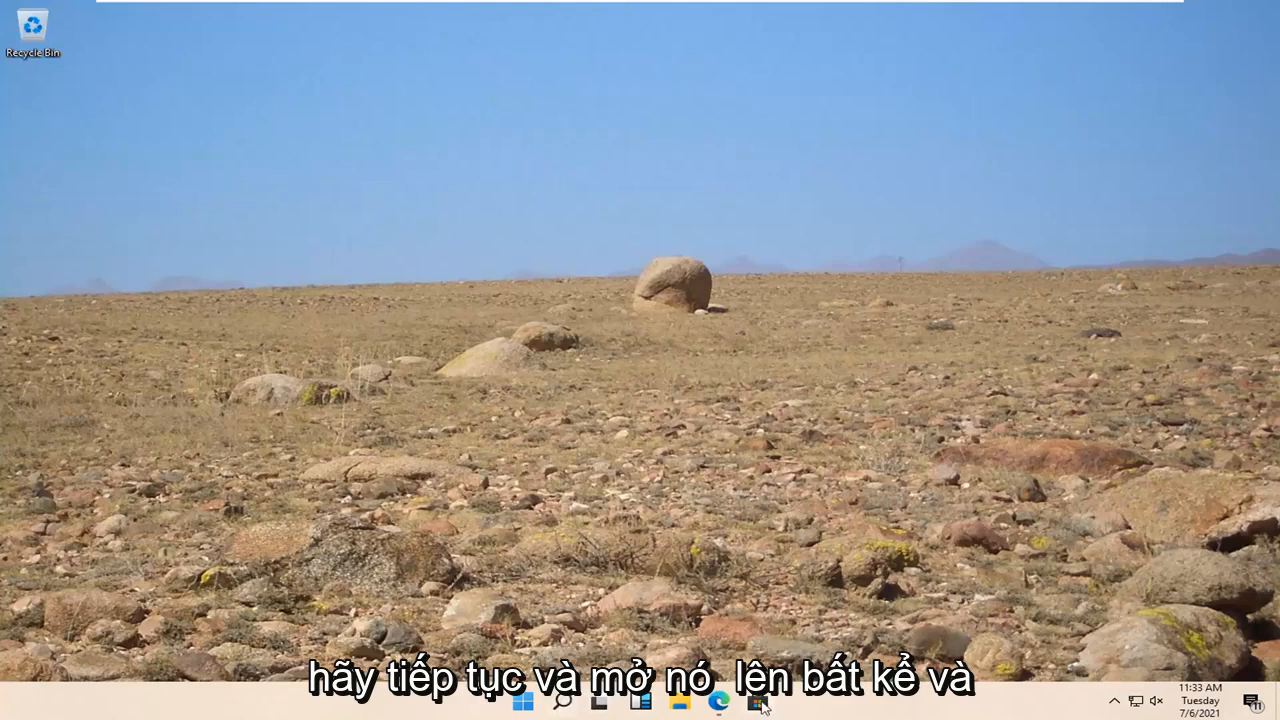
- Launch the Microsoft Store from the Windows 11 taskbar
{"action": "left_click", "coordinate": [760, 704]}
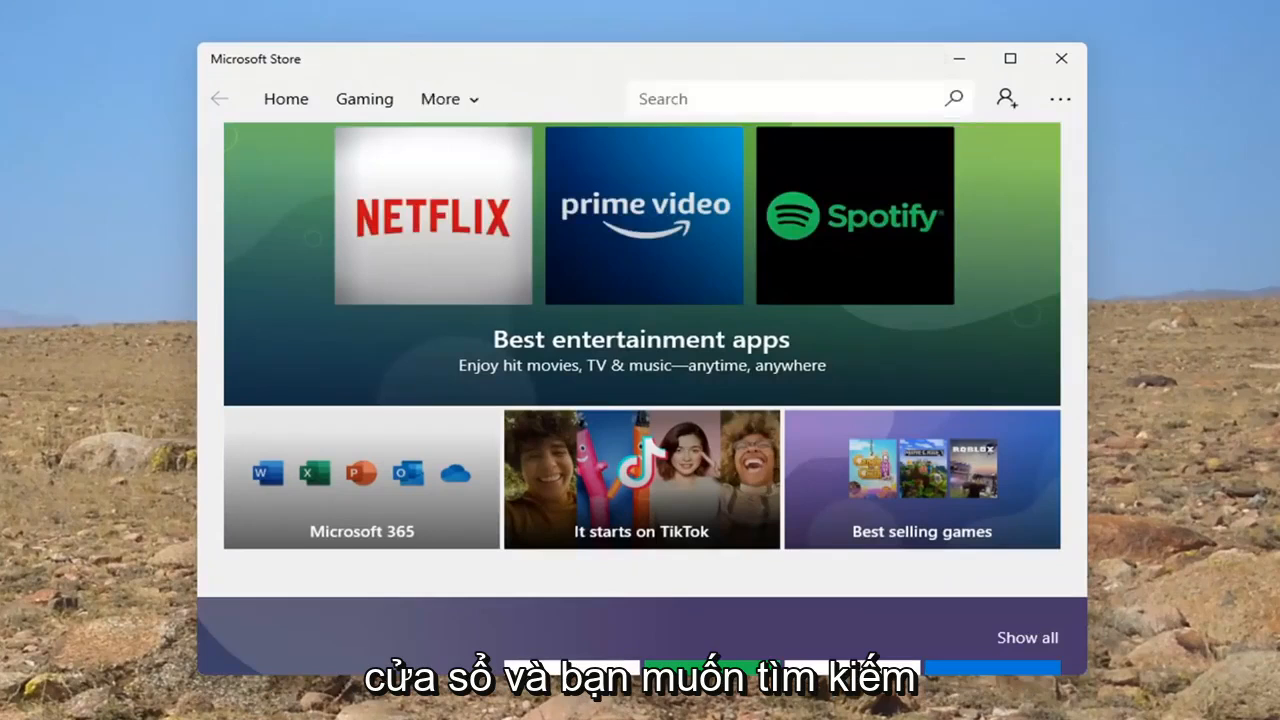
- Search the Store for 'facebook' to list the Facebook app
{"action": "type", "text": "facebook"}
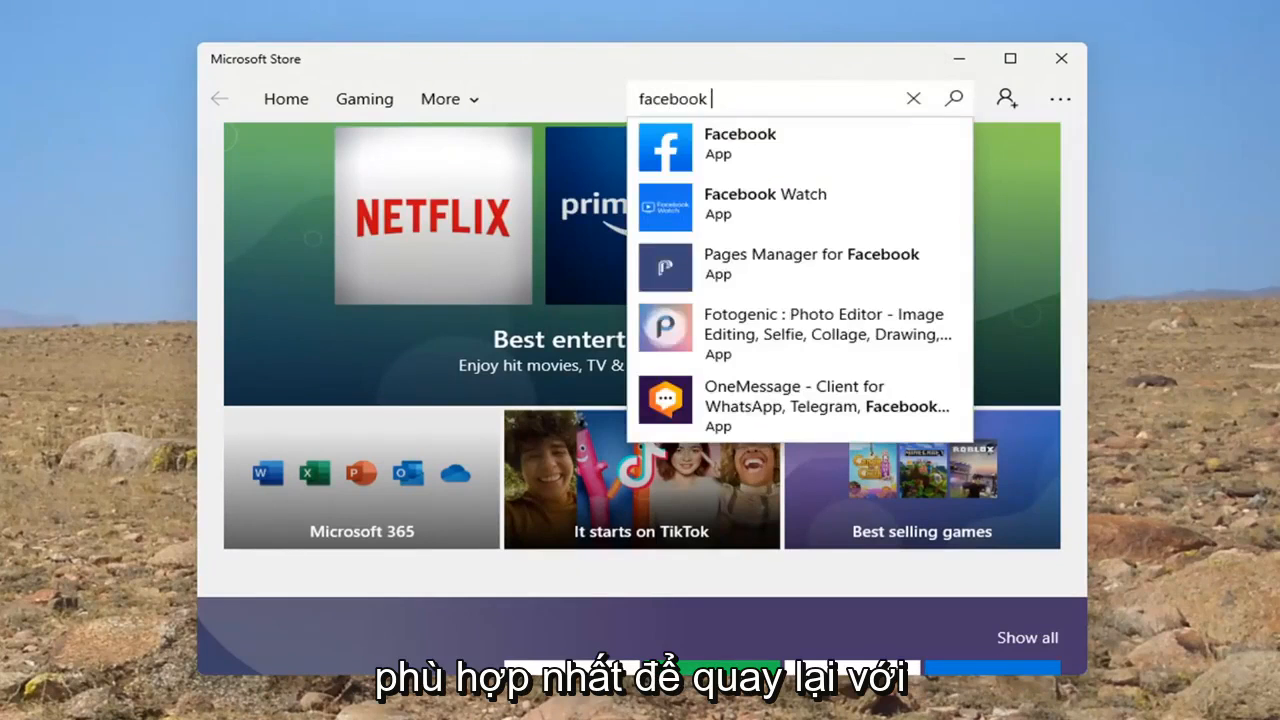
{"action": "mouse_move", "coordinate": [738, 158]}
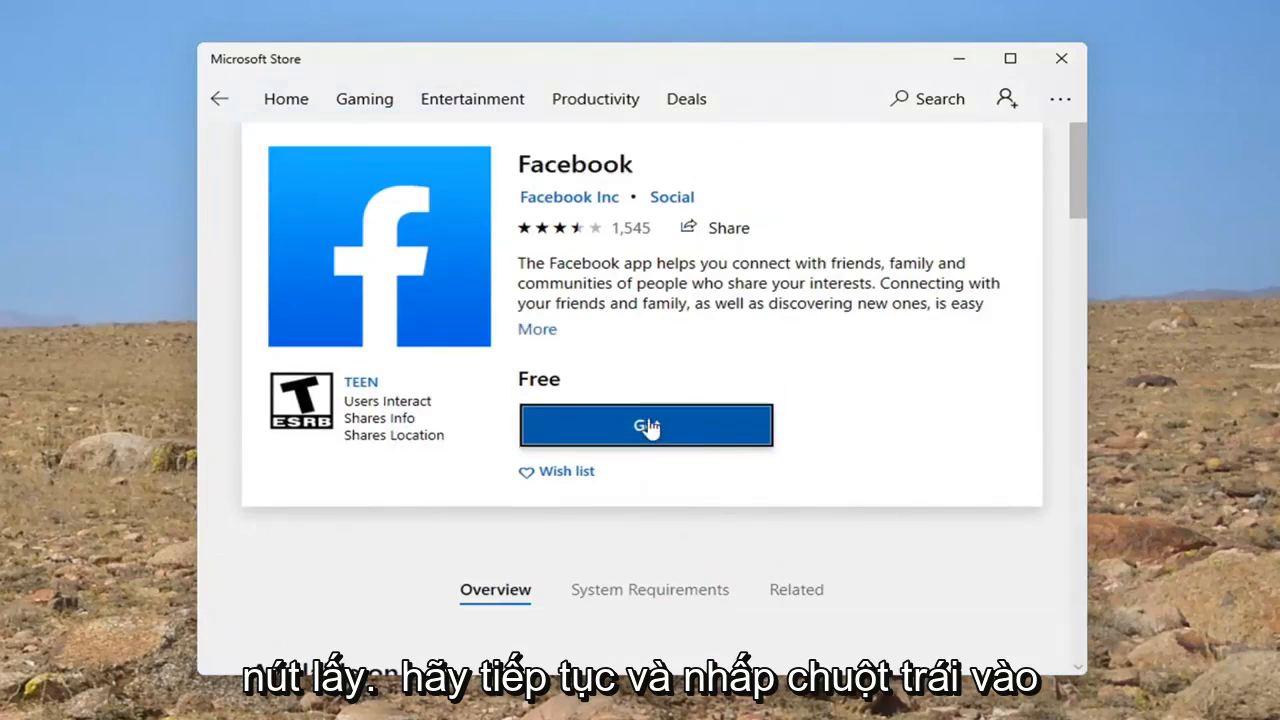
- Get the free Facebook app, choosing 'No, thanks' to cross-device sign-in
{"action": "left_click", "coordinate": [644, 424]}
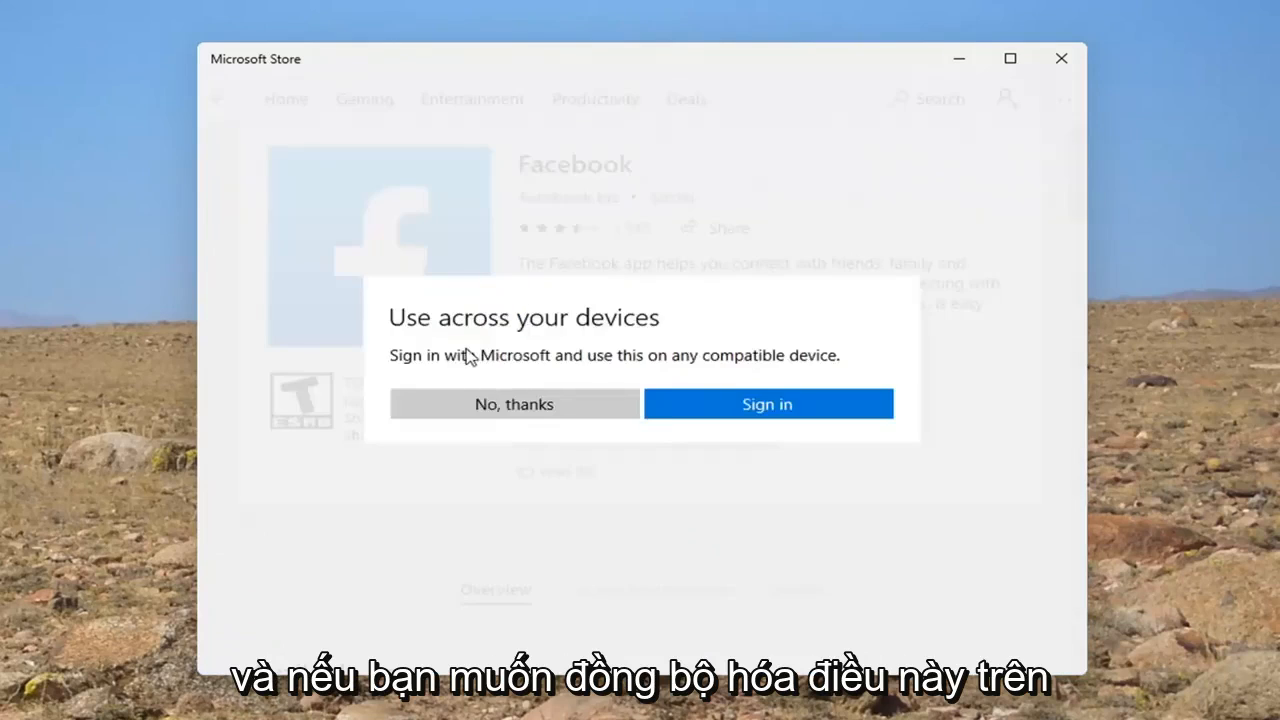
{"action": "mouse_move", "coordinate": [844, 364]}
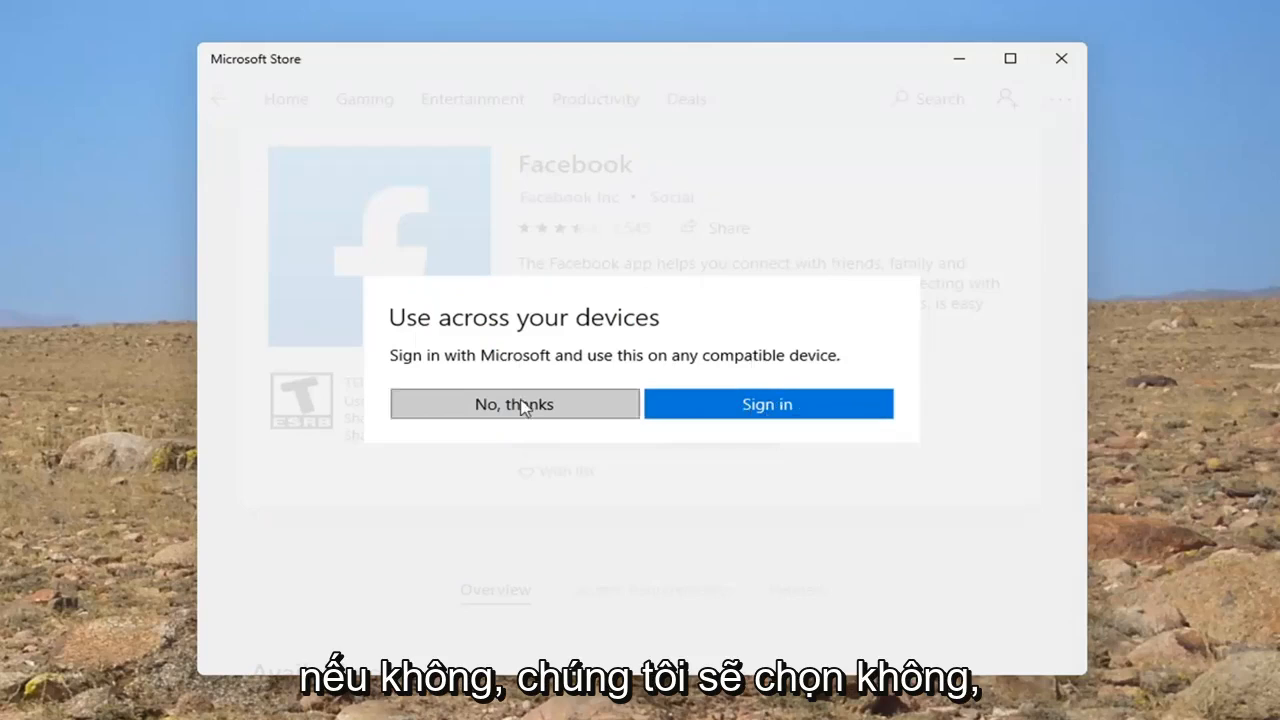
{"action": "left_click", "coordinate": [514, 404]}
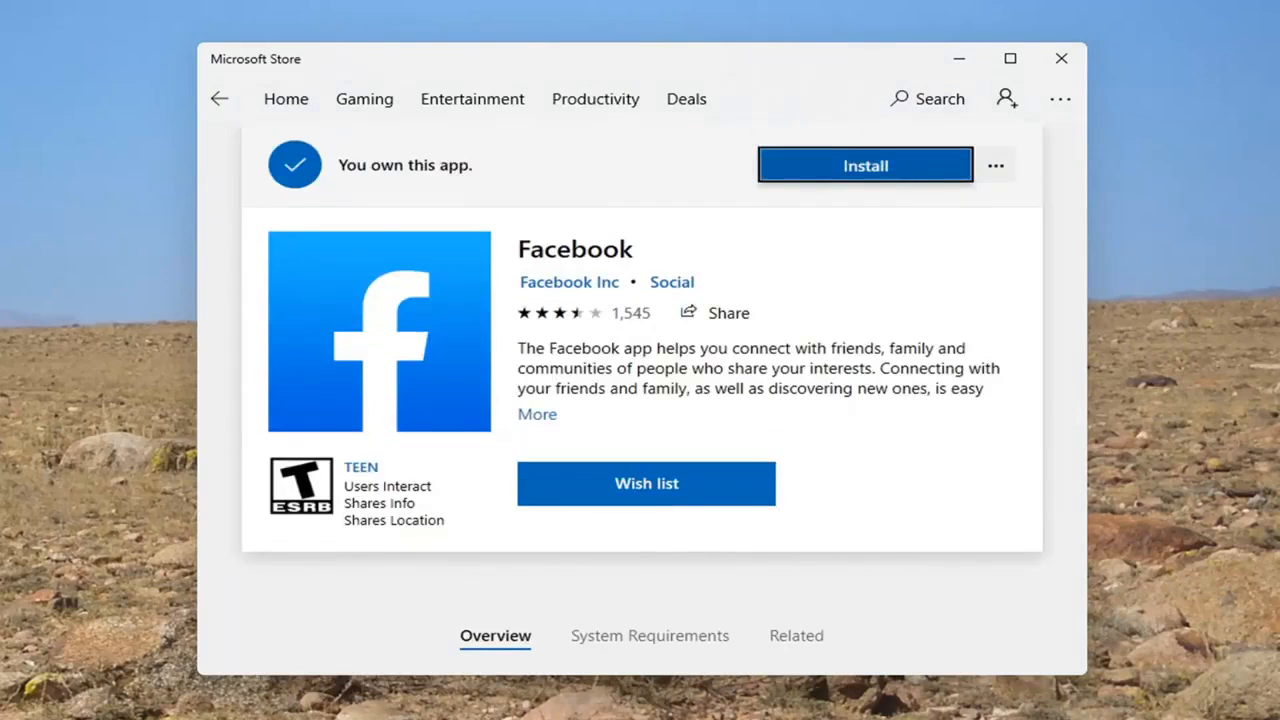
- Install Facebook and launch it once installation finishes
{"action": "left_click", "coordinate": [864, 164]}
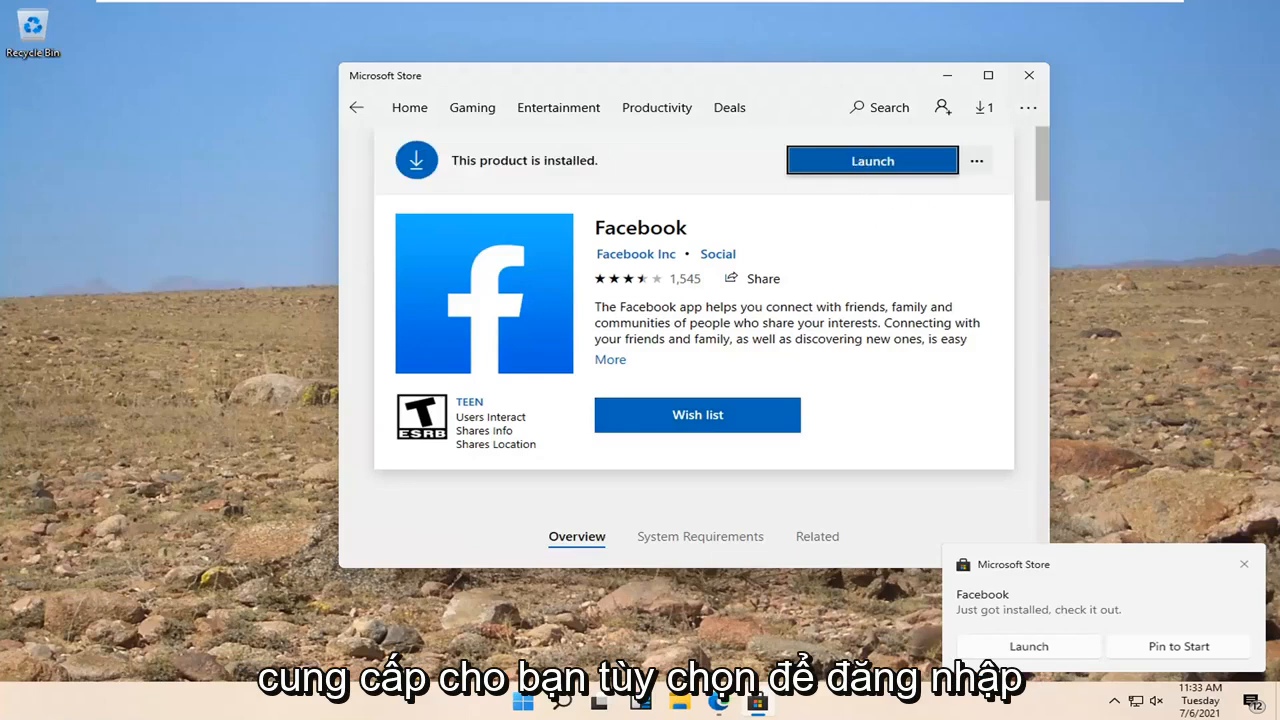
{"action": "left_click", "coordinate": [872, 160]}
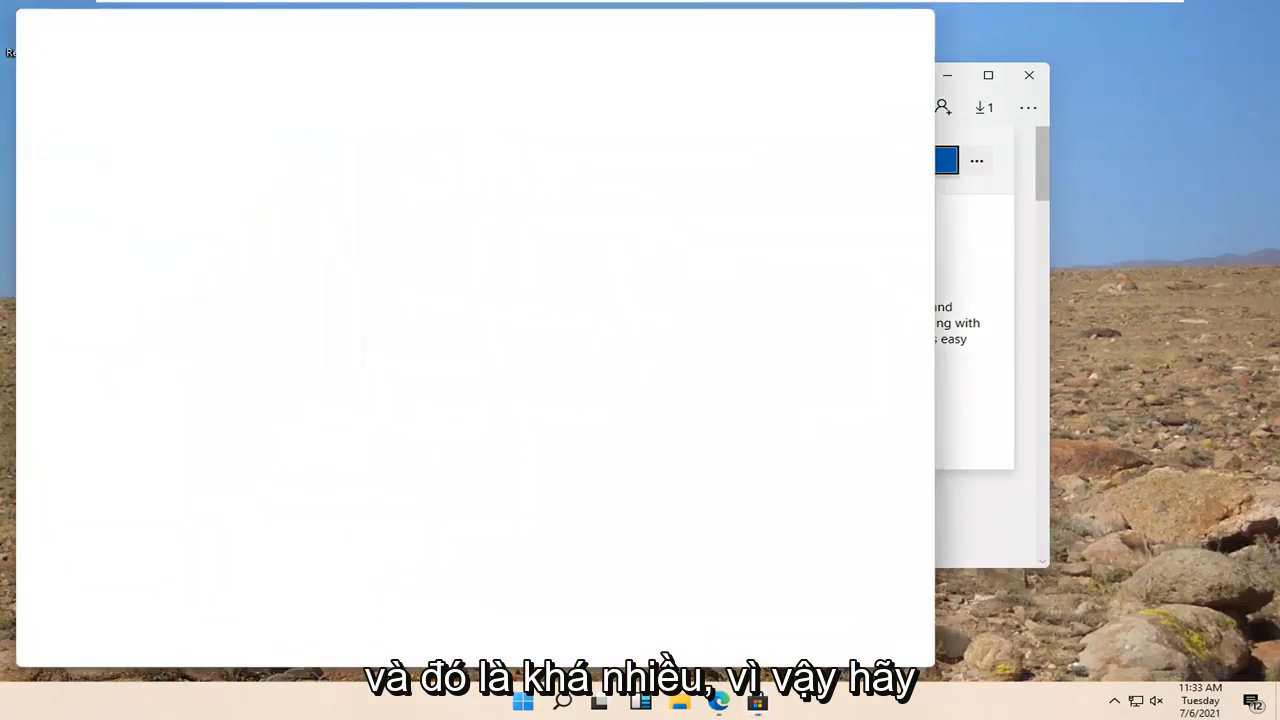